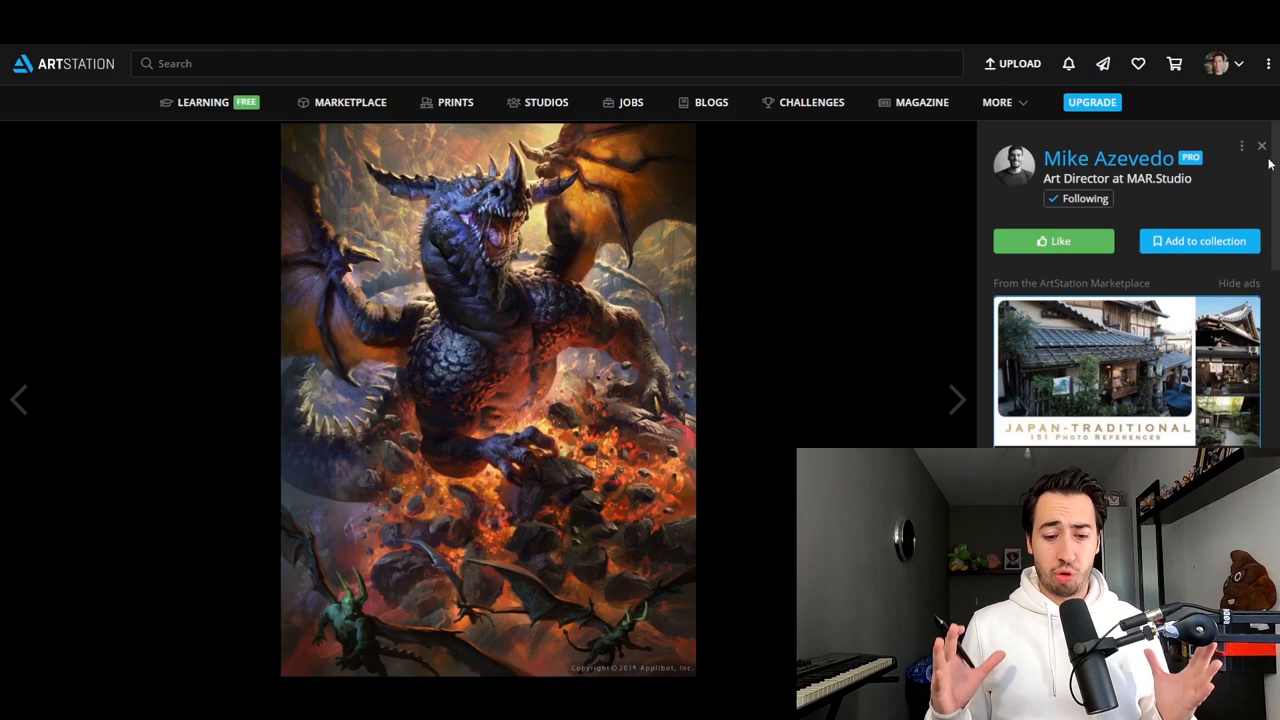
# Advance the viewer to Mike Azevedo's grey-blue dragon perched against clouds
pyautogui.click(488, 400)
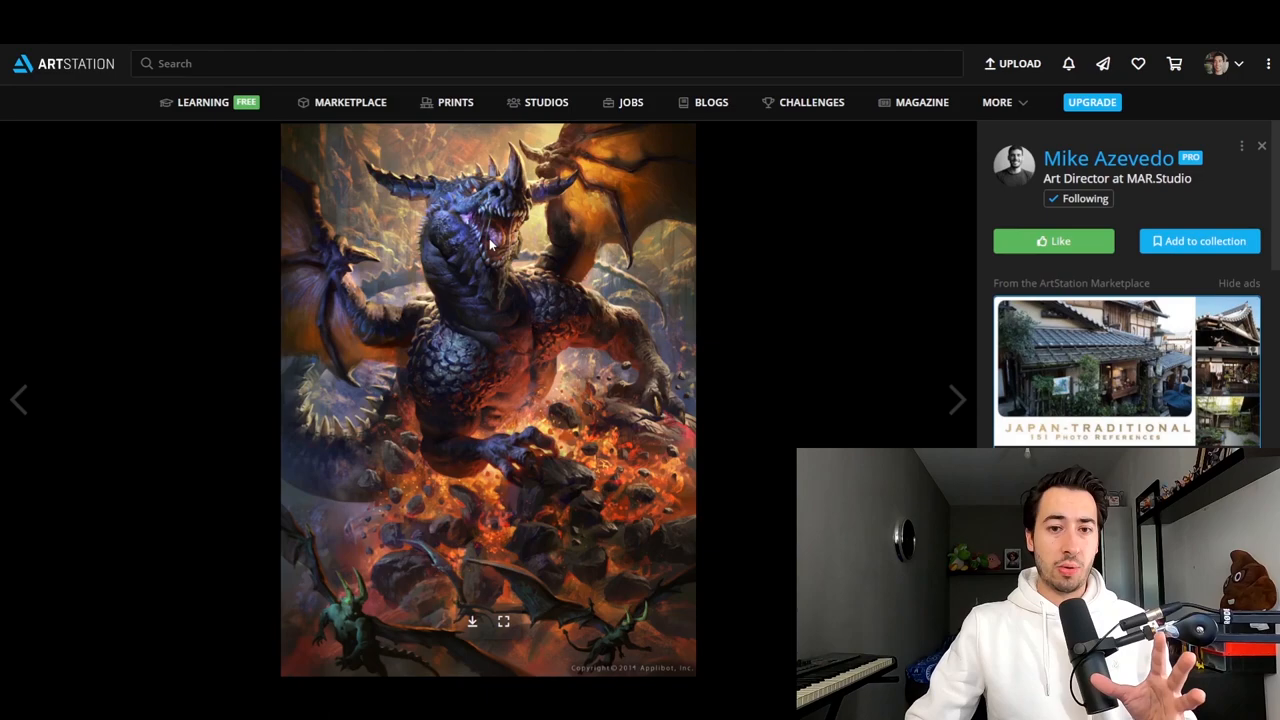
pyautogui.moveTo(435, 352)
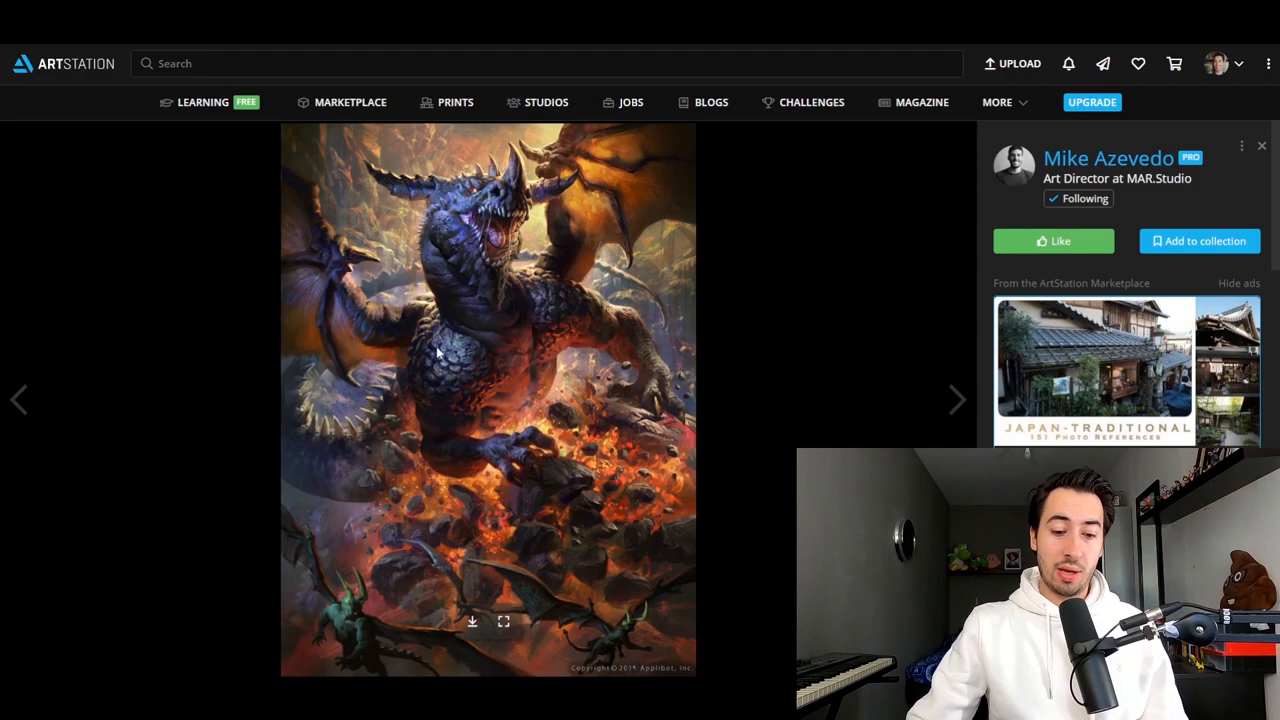
pyautogui.moveTo(487, 268)
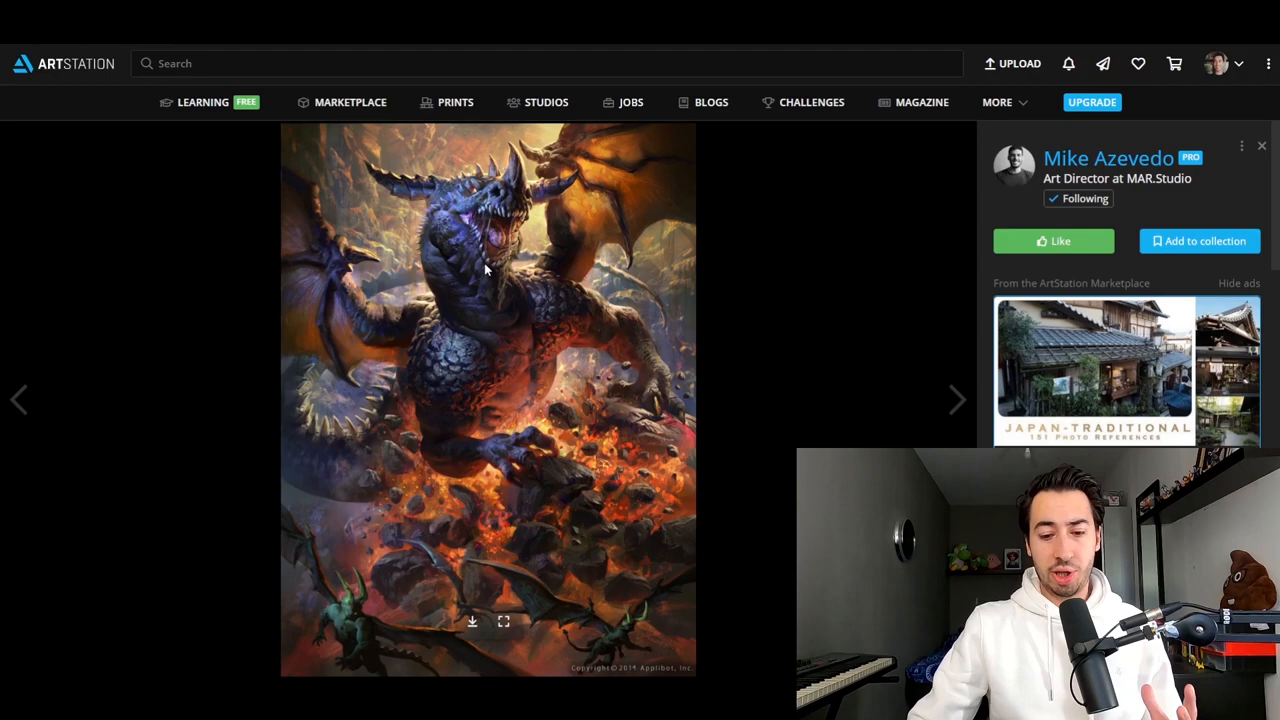
pyautogui.moveTo(620, 448)
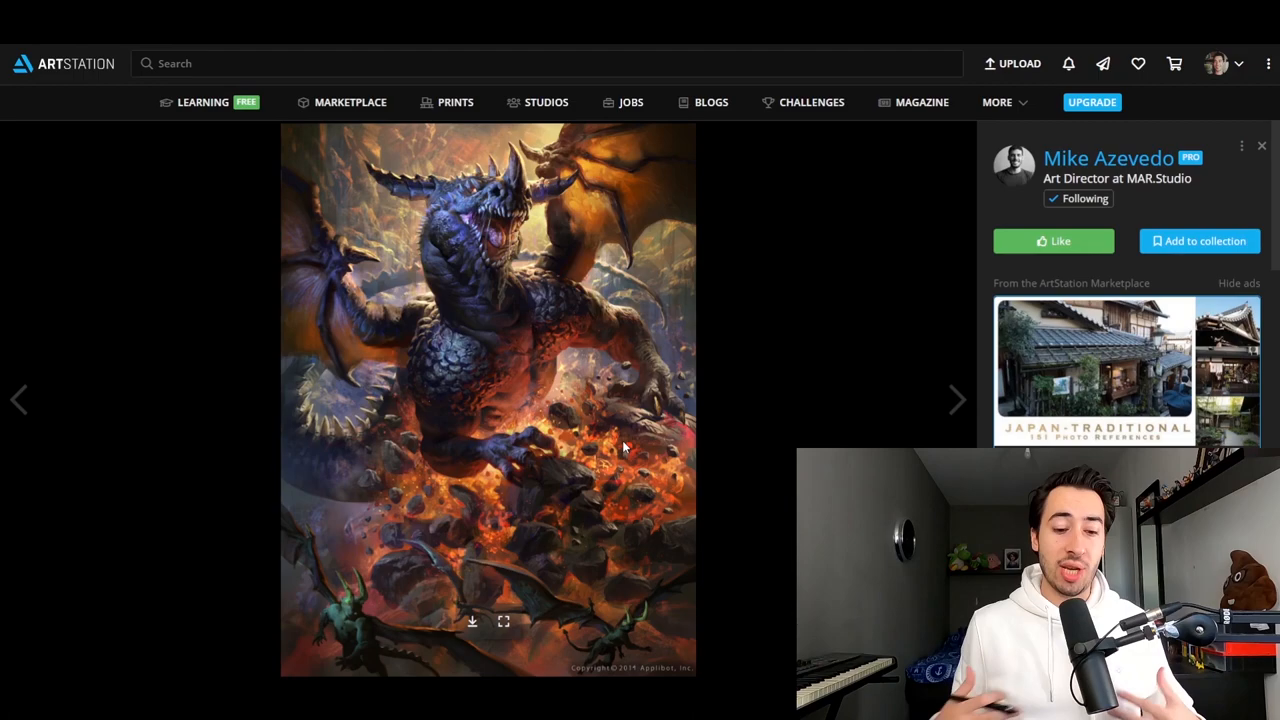
pyautogui.moveTo(560, 278)
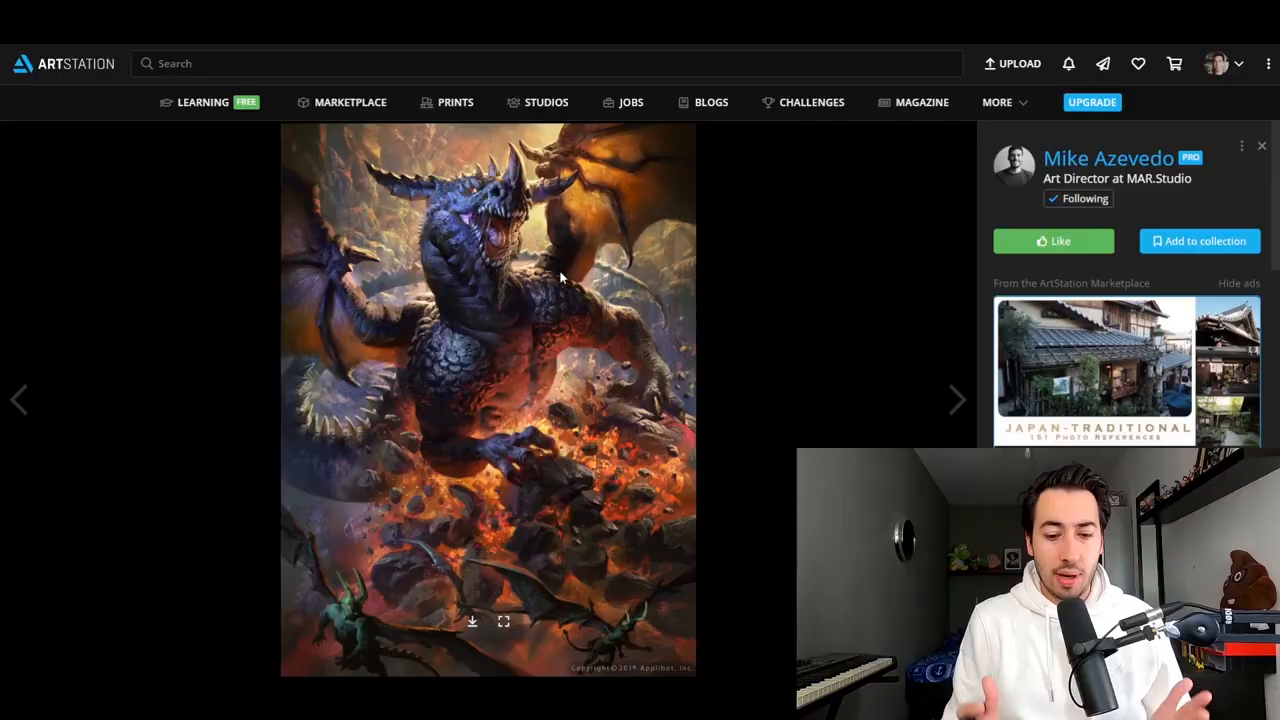
pyautogui.click(504, 621)
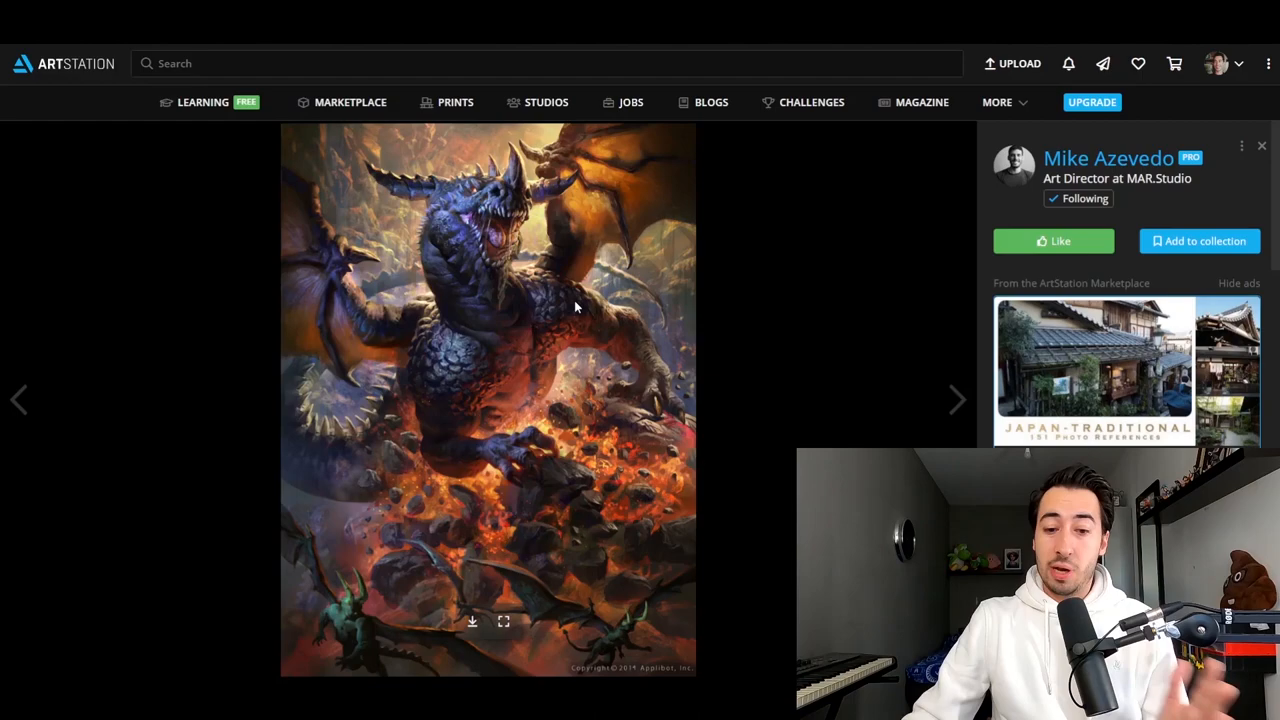
pyautogui.moveTo(605, 175)
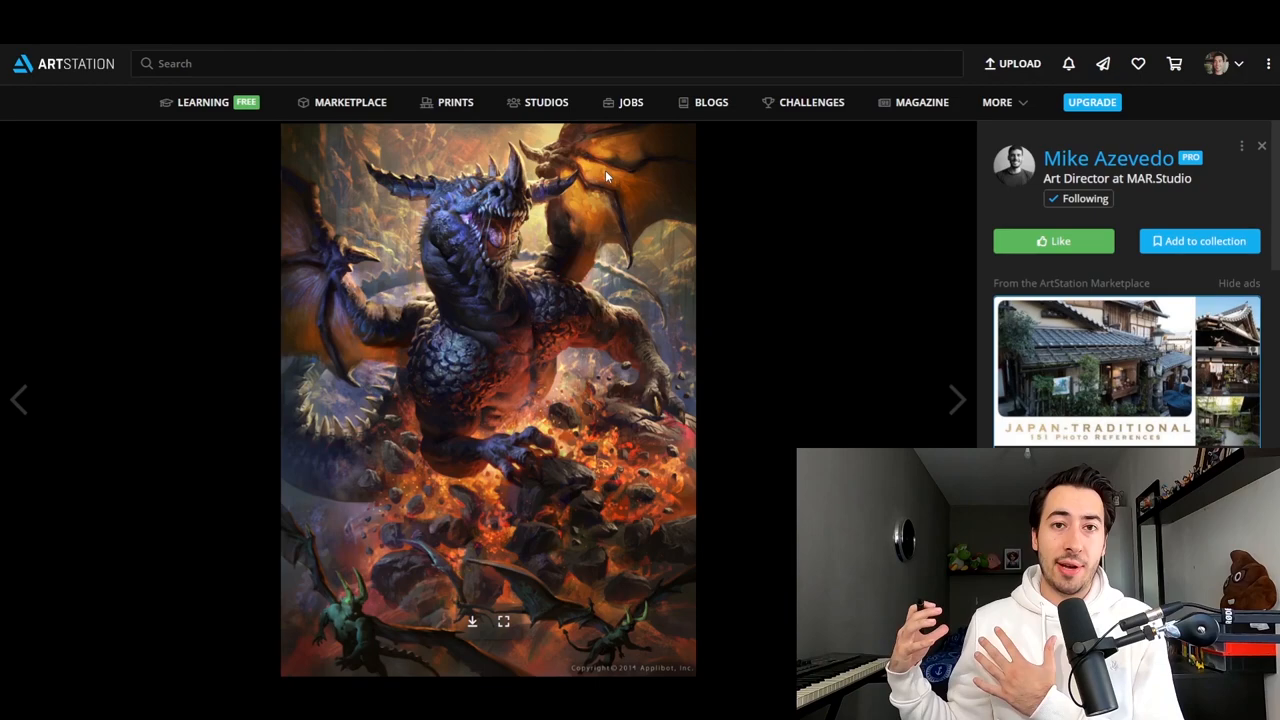
pyautogui.moveTo(415, 155)
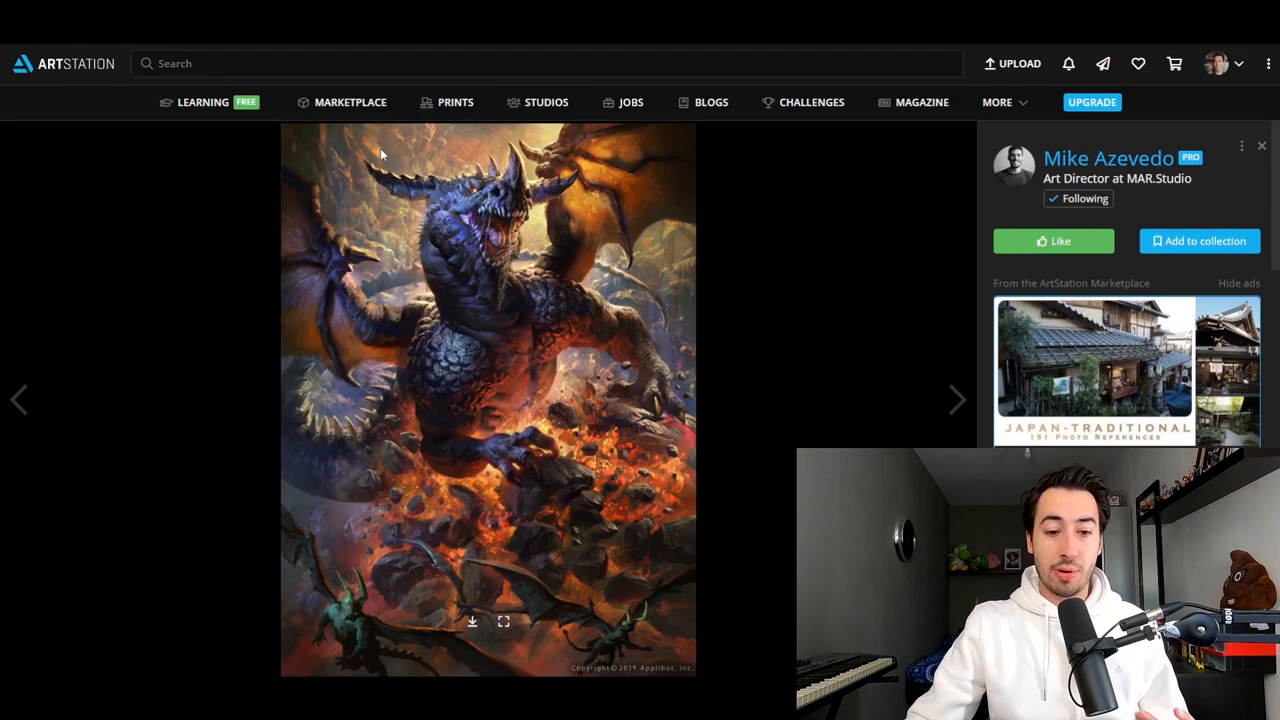
pyautogui.moveTo(590, 421)
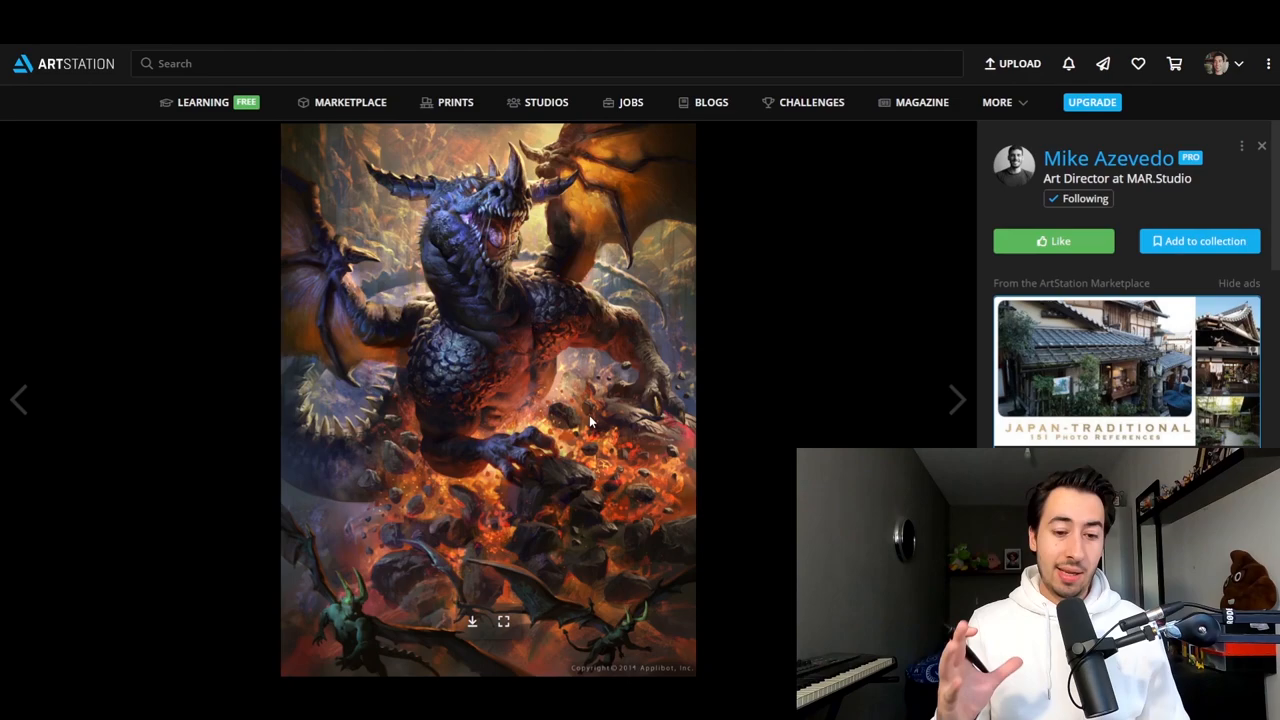
pyautogui.click(955, 399)
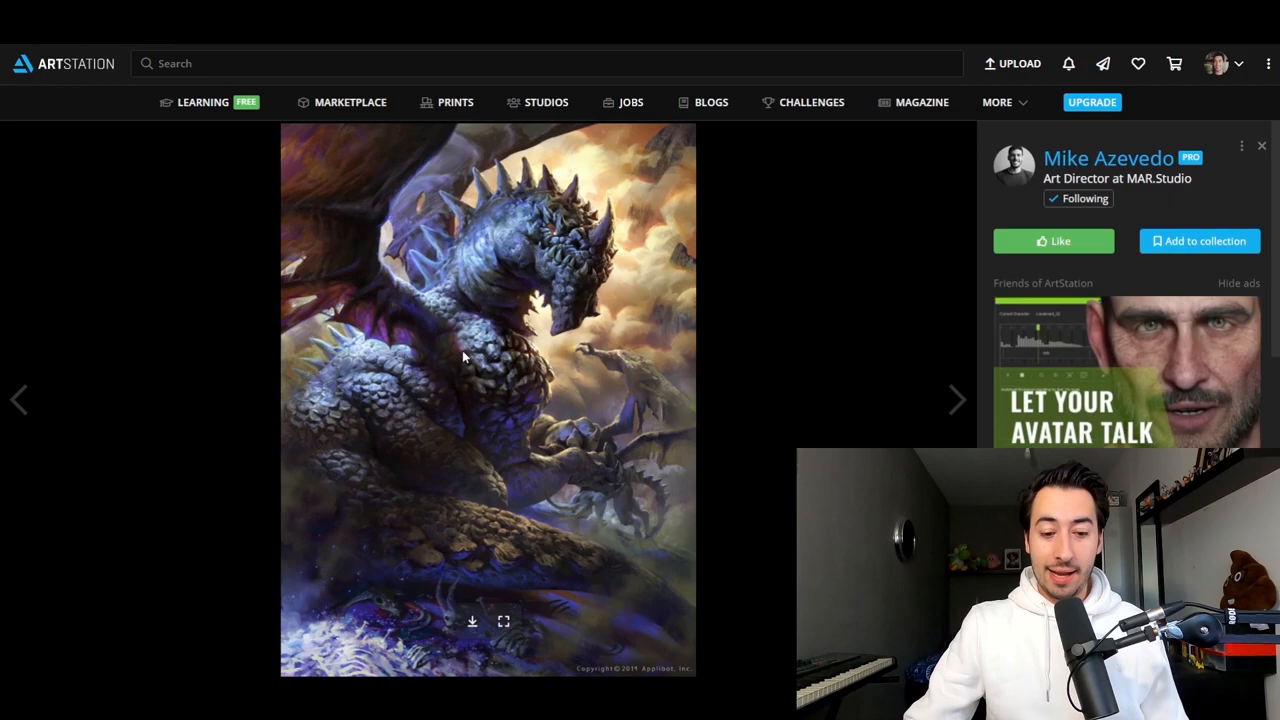
pyautogui.moveTo(472, 607)
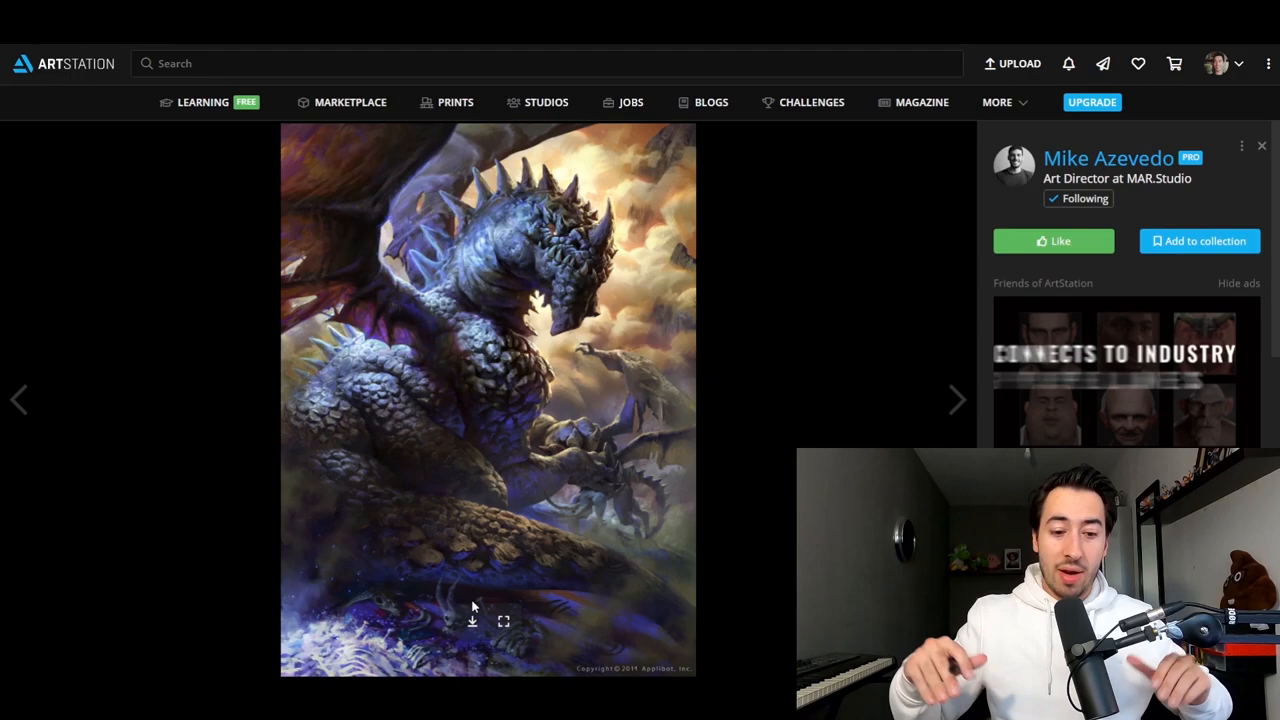
pyautogui.moveTo(537, 424)
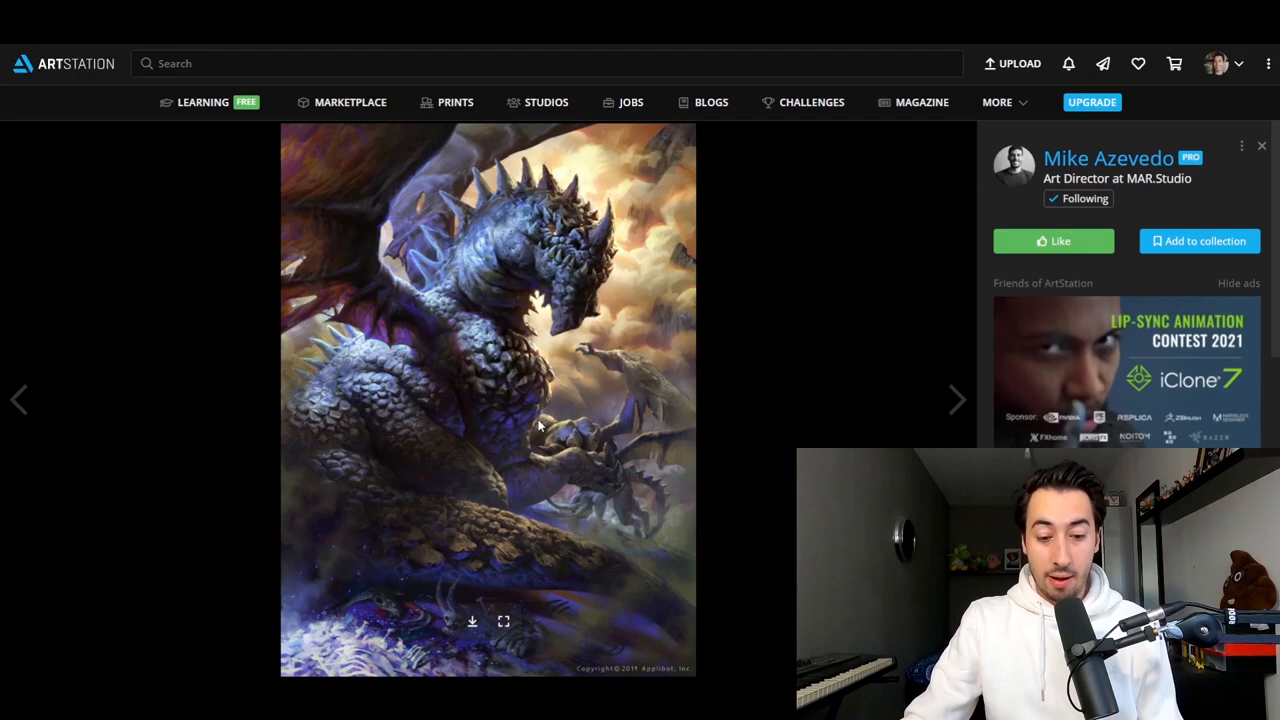
pyautogui.moveTo(480, 585)
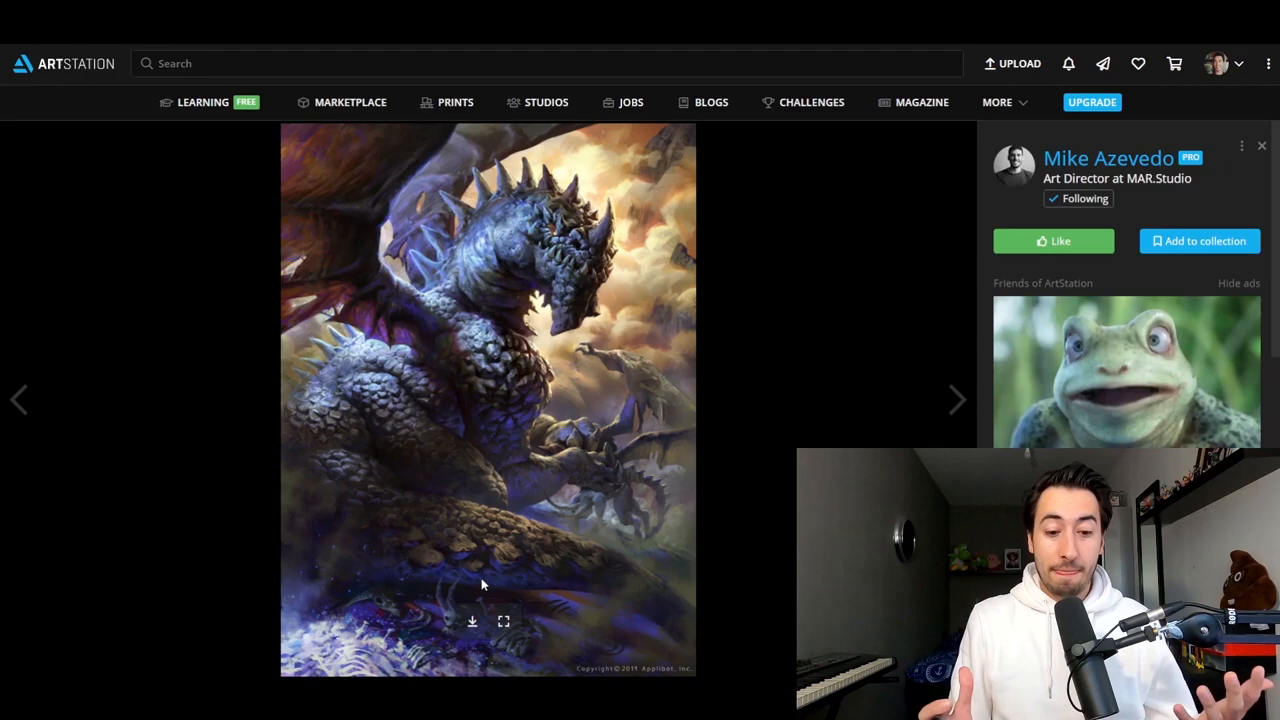